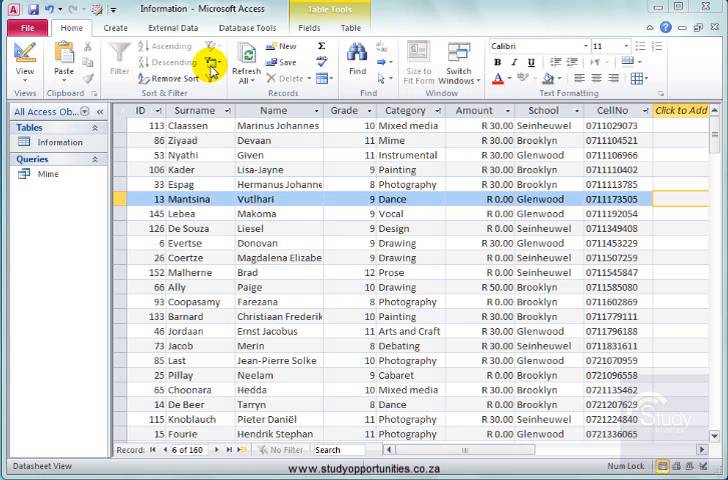
Step: Sort the Information table's records ascending by Surname
{"action": "left_click", "coordinate": [196, 110]}
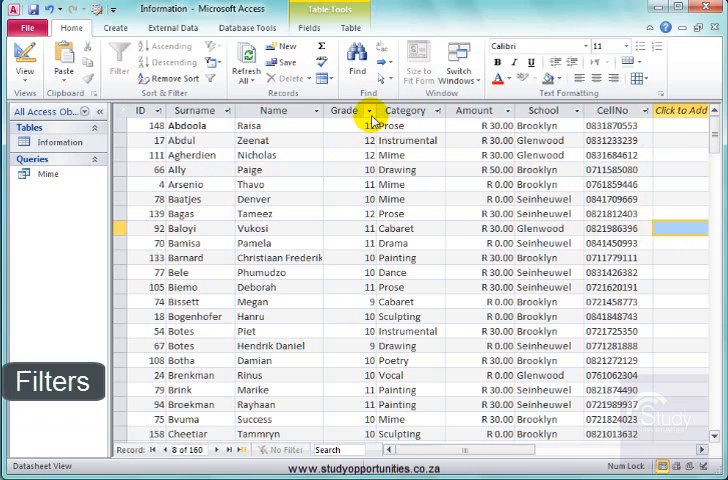
Step: Filter the Grade column to show only grade 10 and grade 12 learners
{"action": "left_click", "coordinate": [380, 110]}
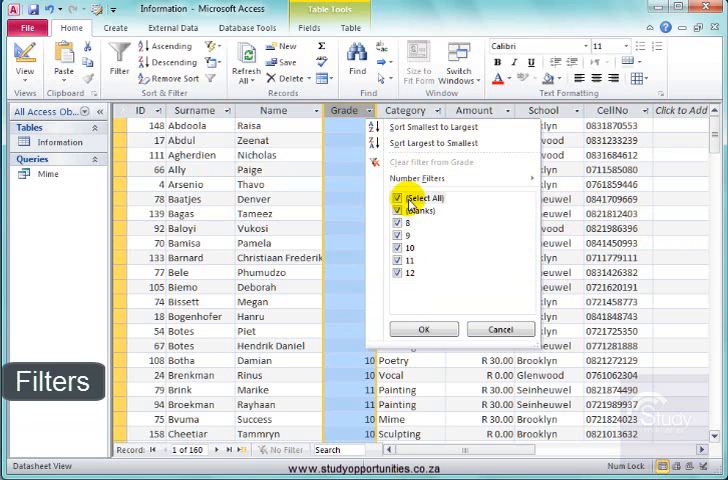
{"action": "left_click", "coordinate": [424, 328]}
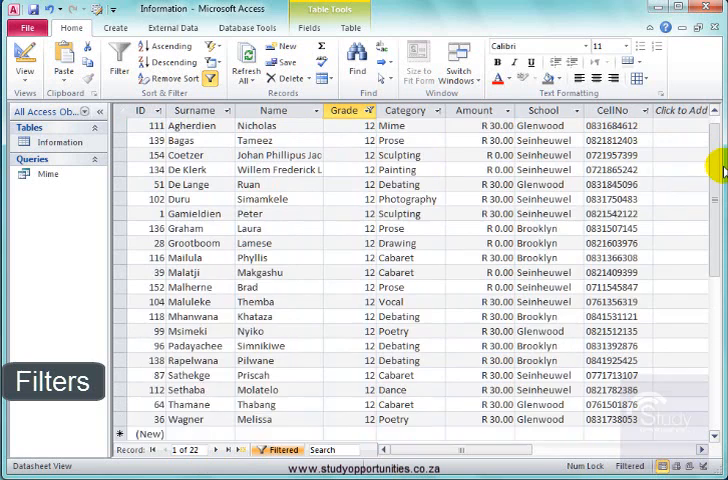
{"action": "left_click", "coordinate": [380, 110]}
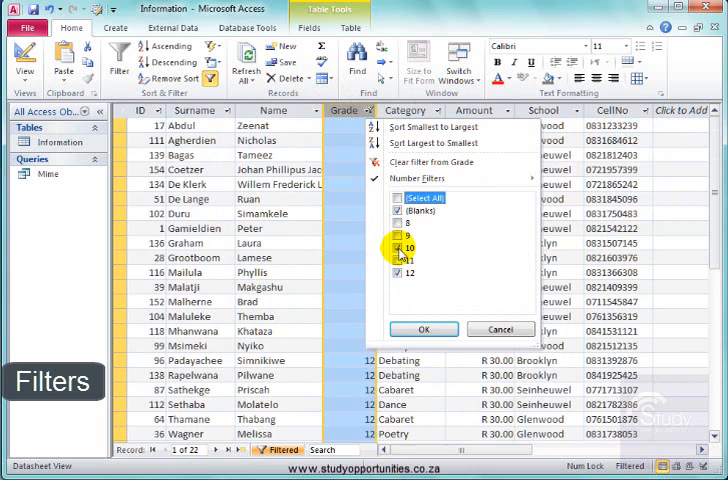
{"action": "left_click", "coordinate": [424, 328]}
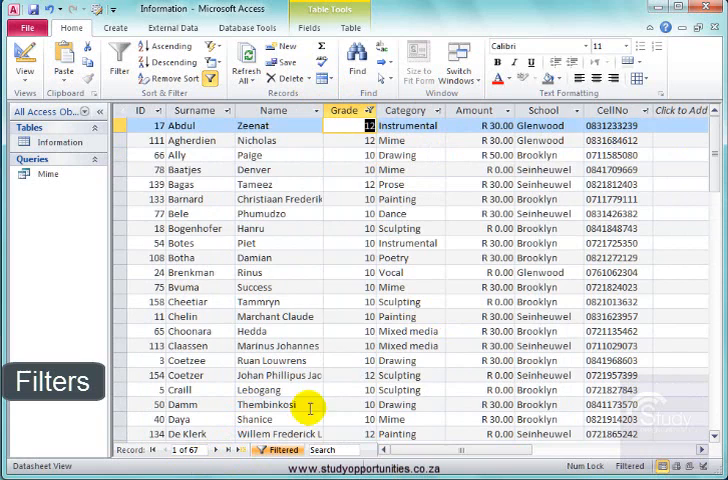
{"action": "mouse_move", "coordinate": [508, 112]}
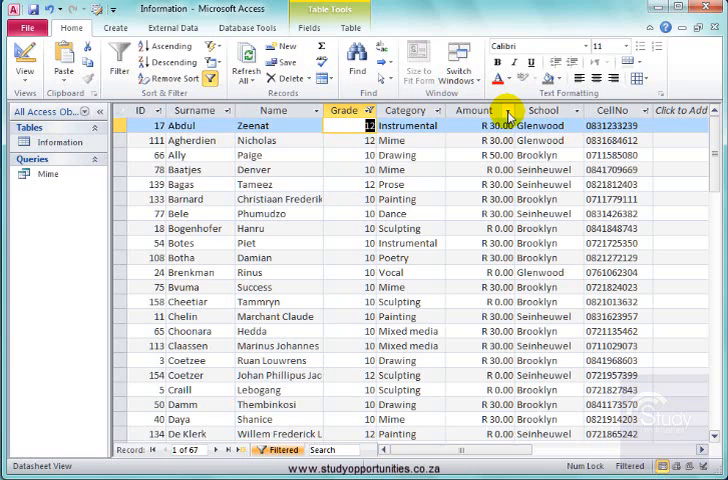
Step: Add a Totals row and set the Amount total to Sum
{"action": "left_click", "coordinate": [510, 110]}
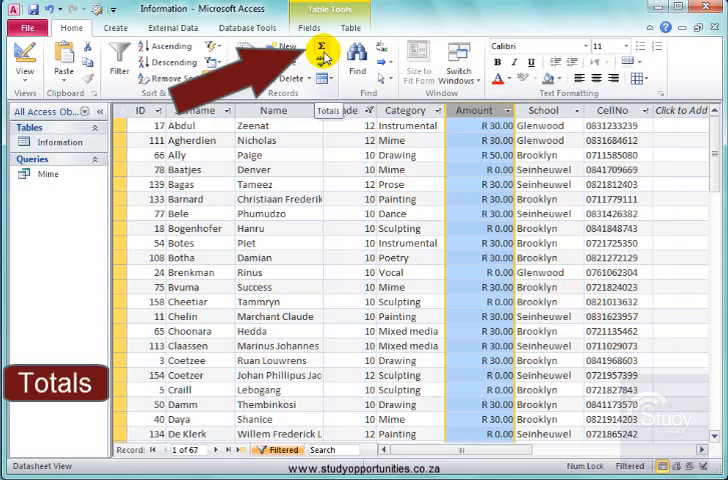
{"action": "left_click", "coordinate": [320, 48]}
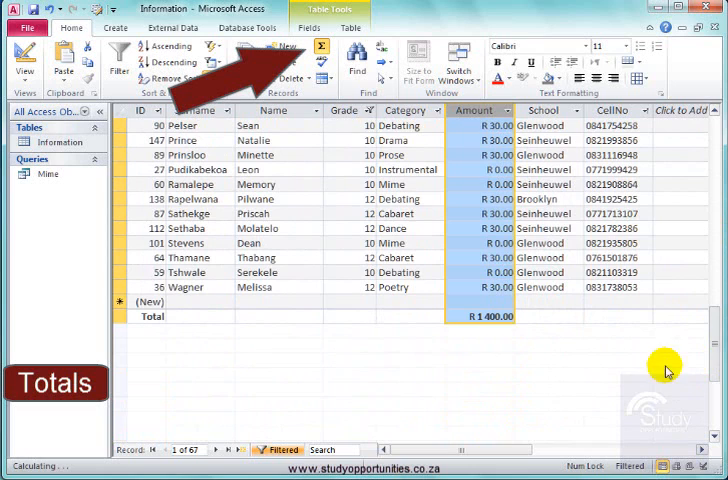
{"action": "left_click", "coordinate": [452, 316]}
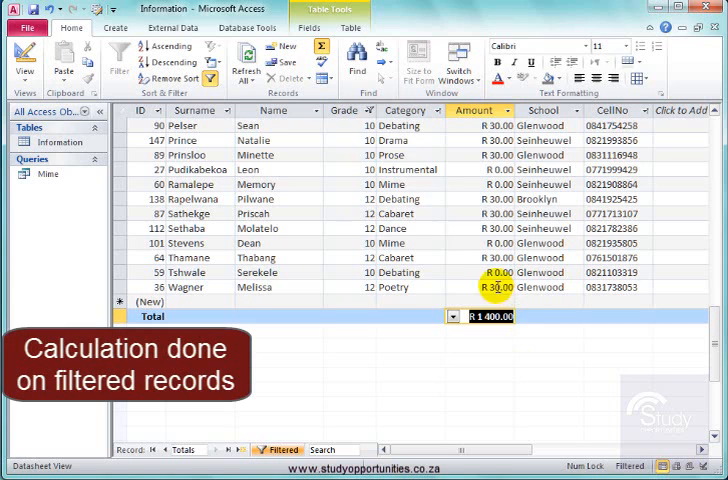
Step: Untick grade 10 in the Grade filter so only grade 12 learners remain, totalling R 480.00
{"action": "left_click", "coordinate": [372, 110]}
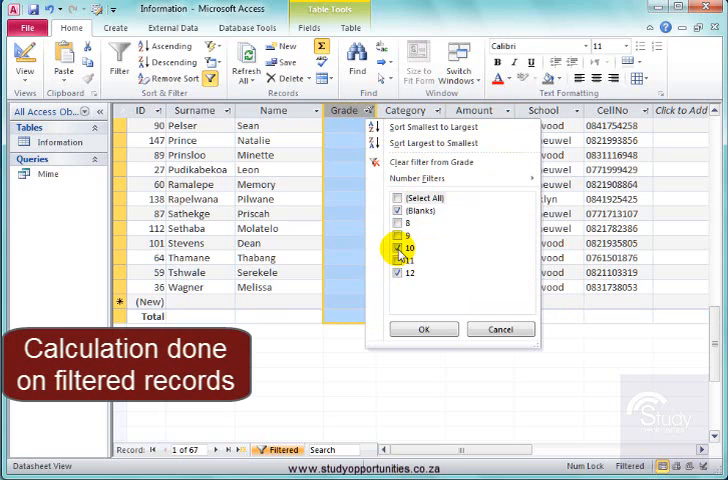
{"action": "left_click", "coordinate": [424, 328]}
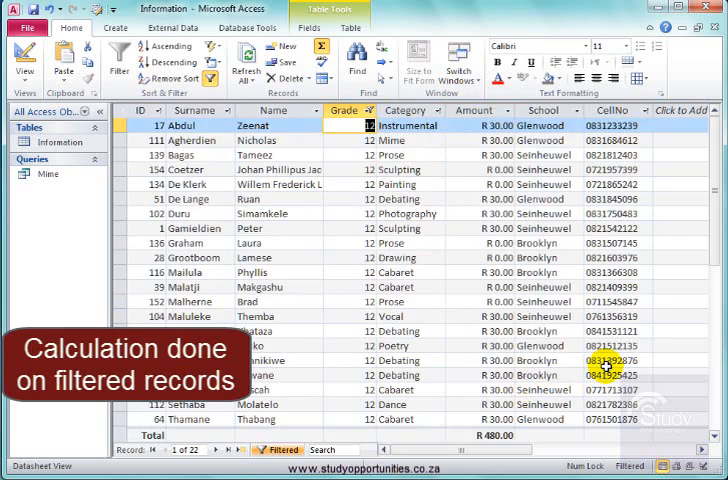
{"action": "scroll", "scroll_direction": "down", "scroll_amount": 3}
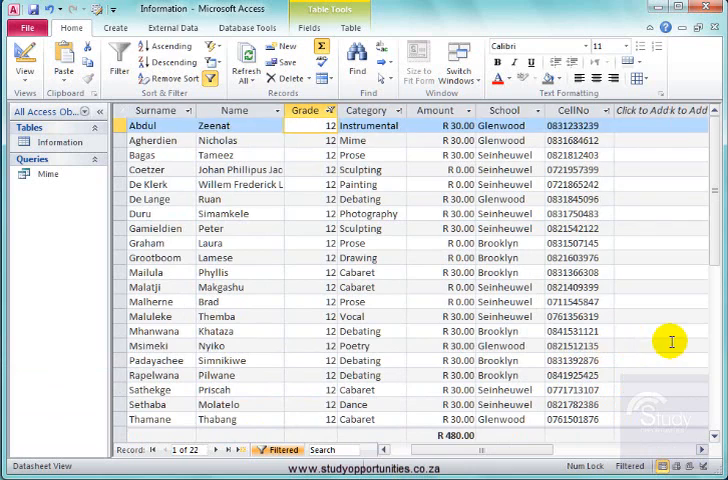
{"action": "left_click", "coordinate": [620, 346]}
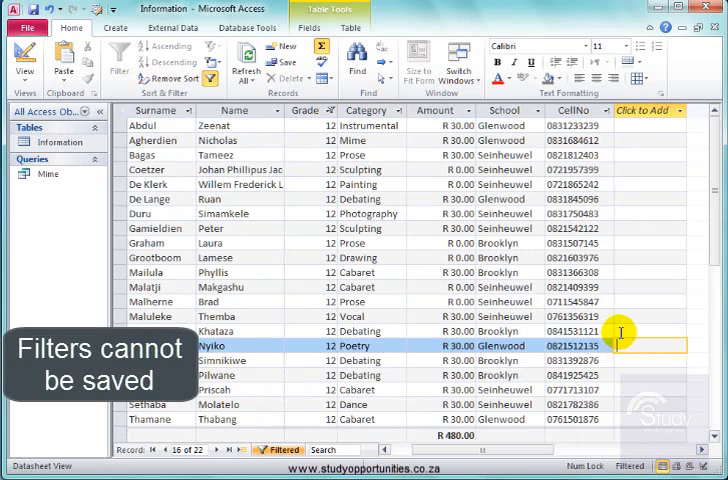